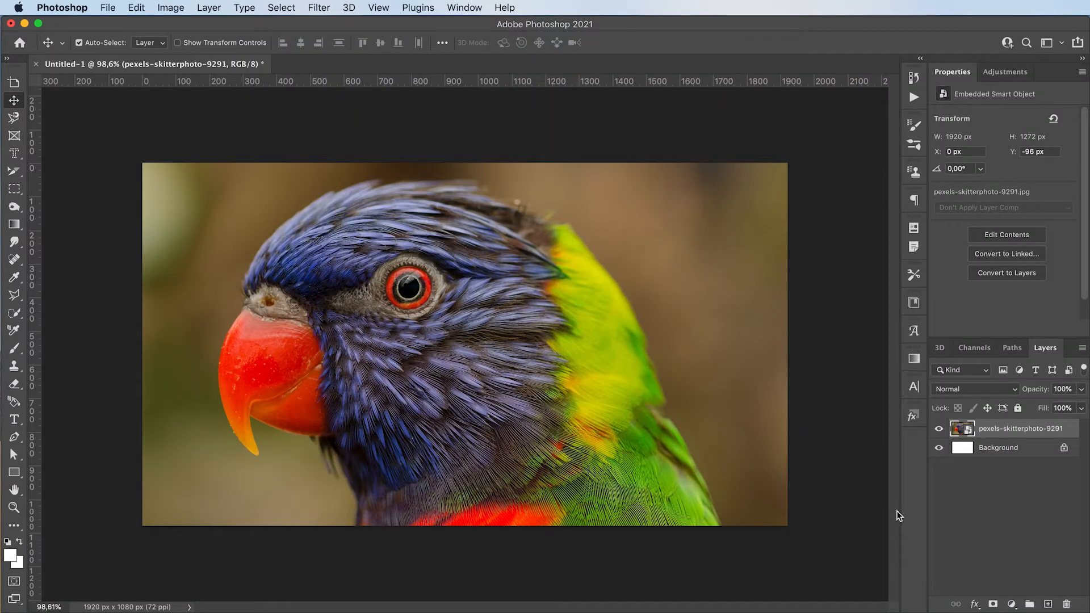
{"action": "mouse_move", "coordinate": [927, 483]}
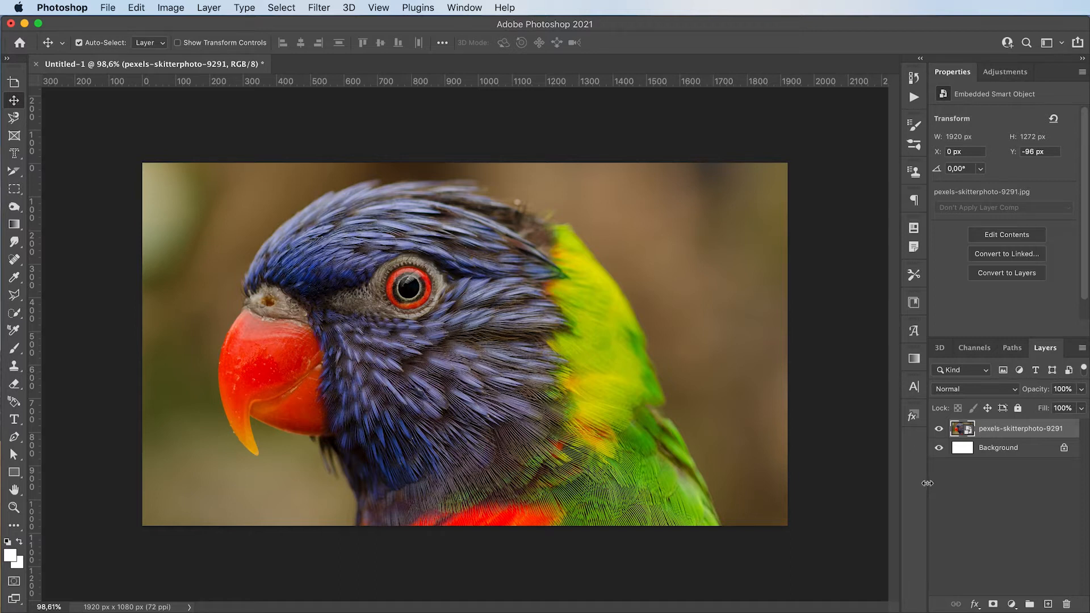
{"action": "mouse_move", "coordinate": [907, 477]}
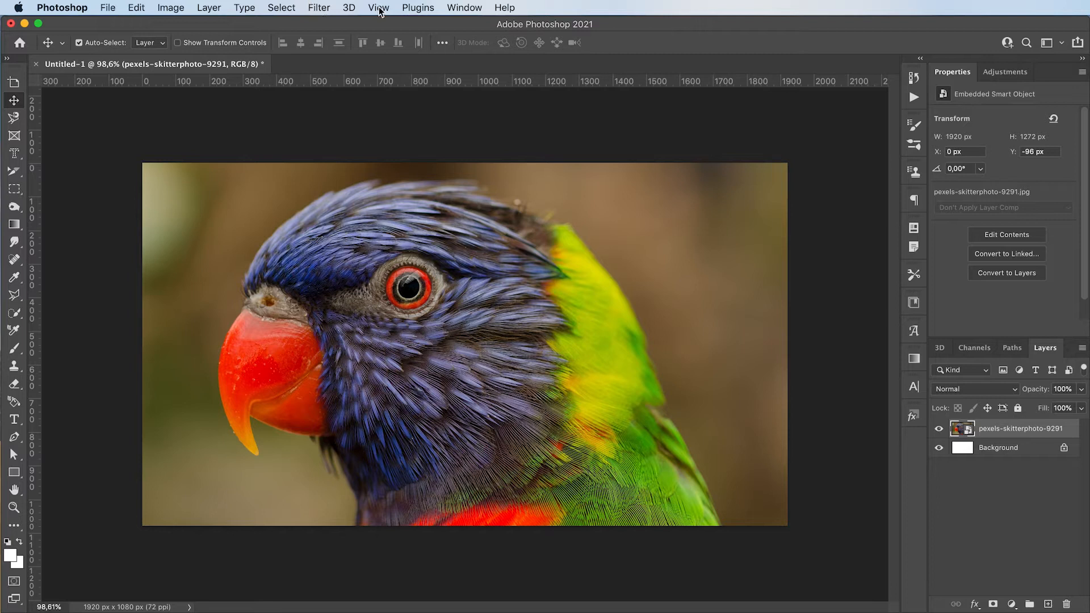
- Add a New Guide Layout of 20 columns and 20 rows over the parrot photo
{"action": "left_click", "coordinate": [379, 7]}
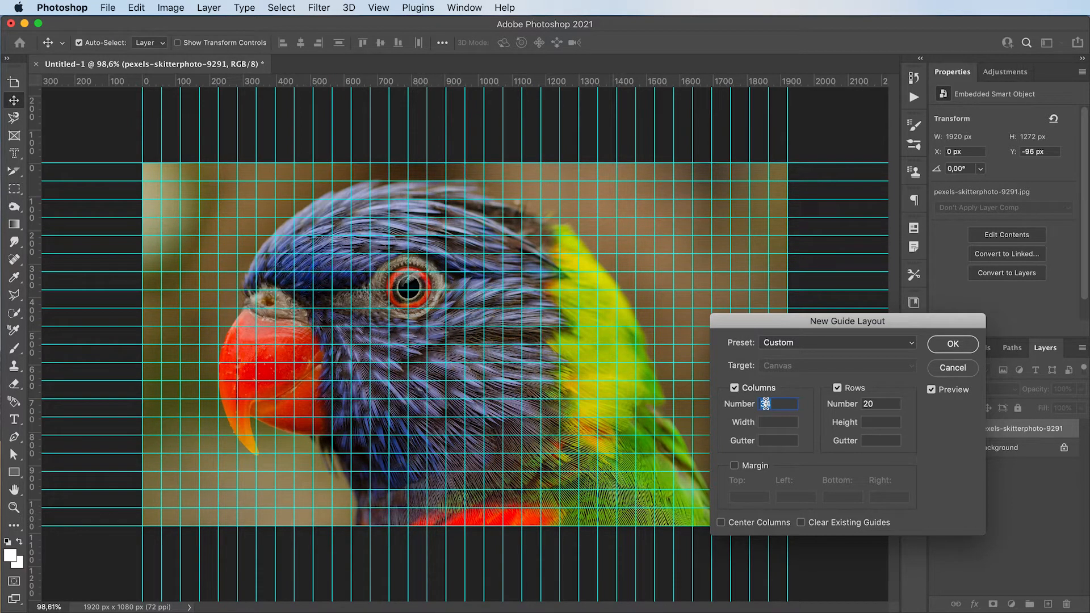
{"action": "left_click", "coordinate": [953, 344]}
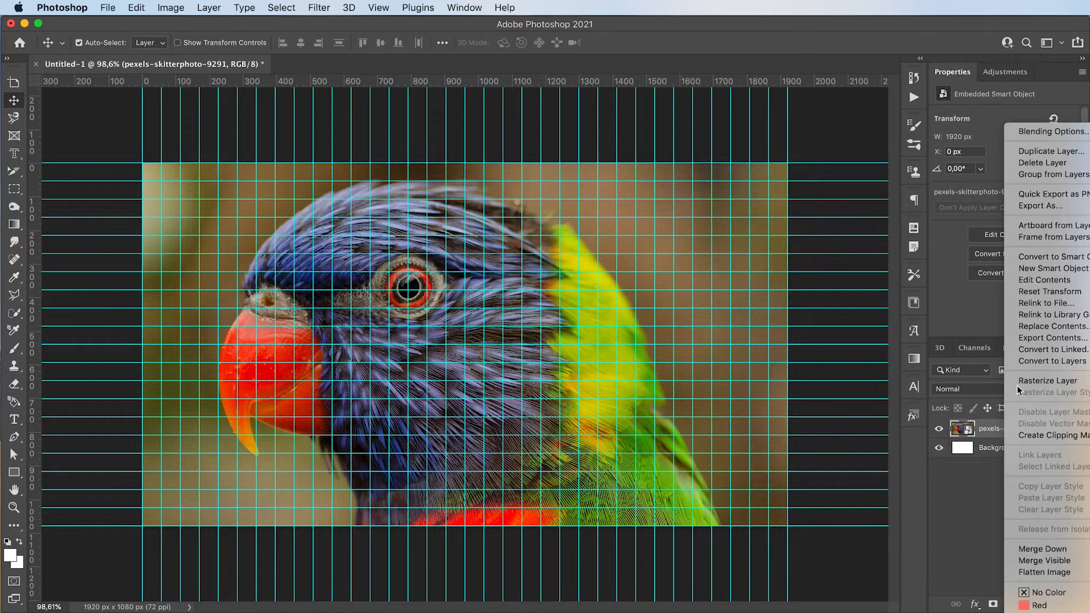
- Rasterize the photo layer and start a Pen path on guide intersections near the beak
{"action": "left_click", "coordinate": [1046, 381]}
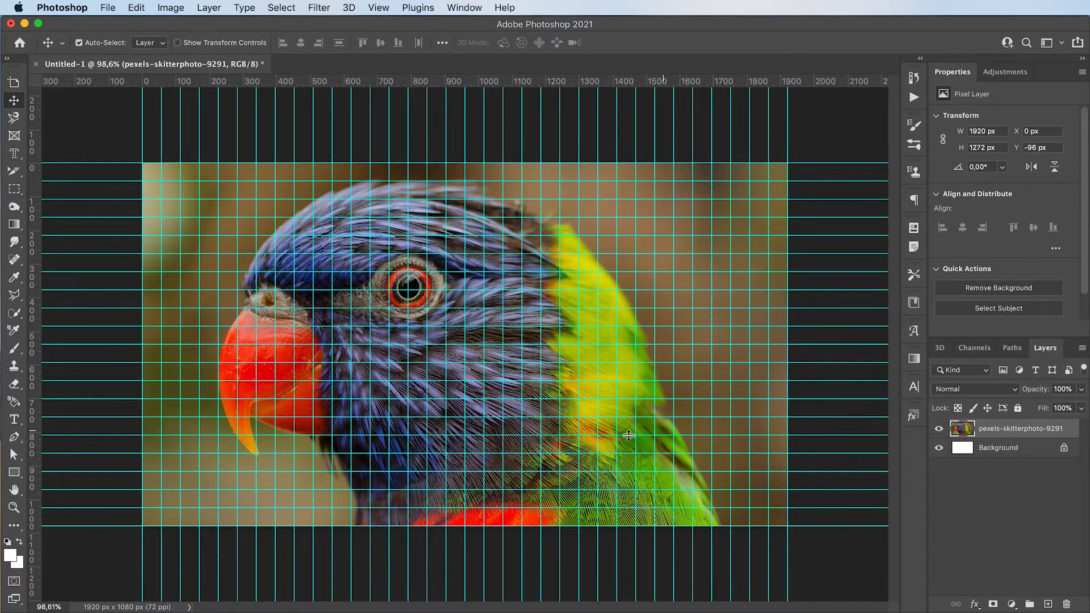
{"action": "left_click", "coordinate": [13, 437]}
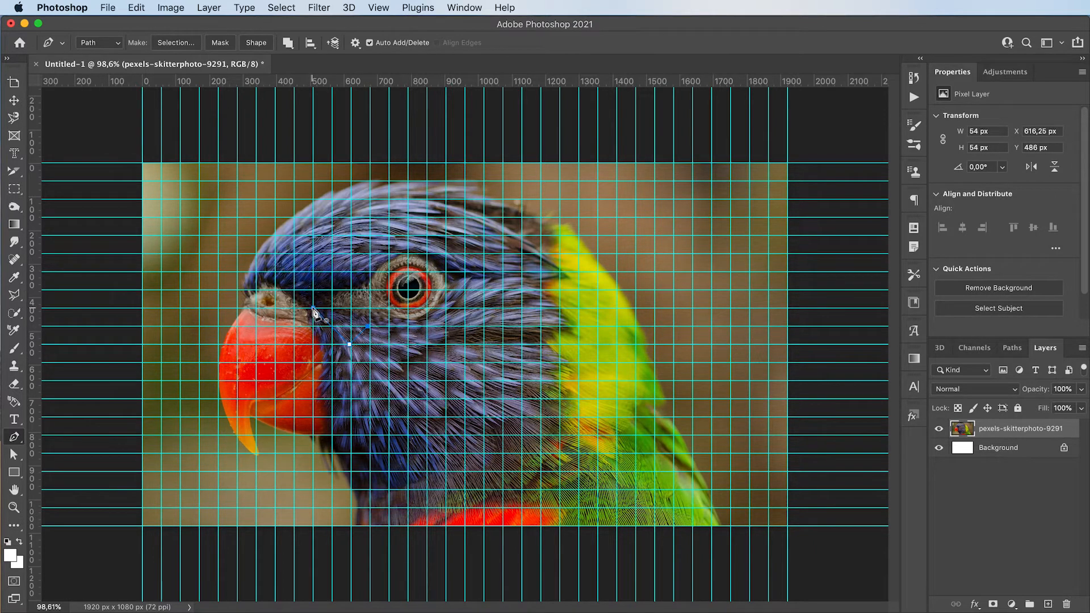
- Close the triangle path above the beak and convert it to an unfeathered selection
{"action": "left_click_drag", "start_coordinate": [313, 313], "coordinate": [369, 337]}
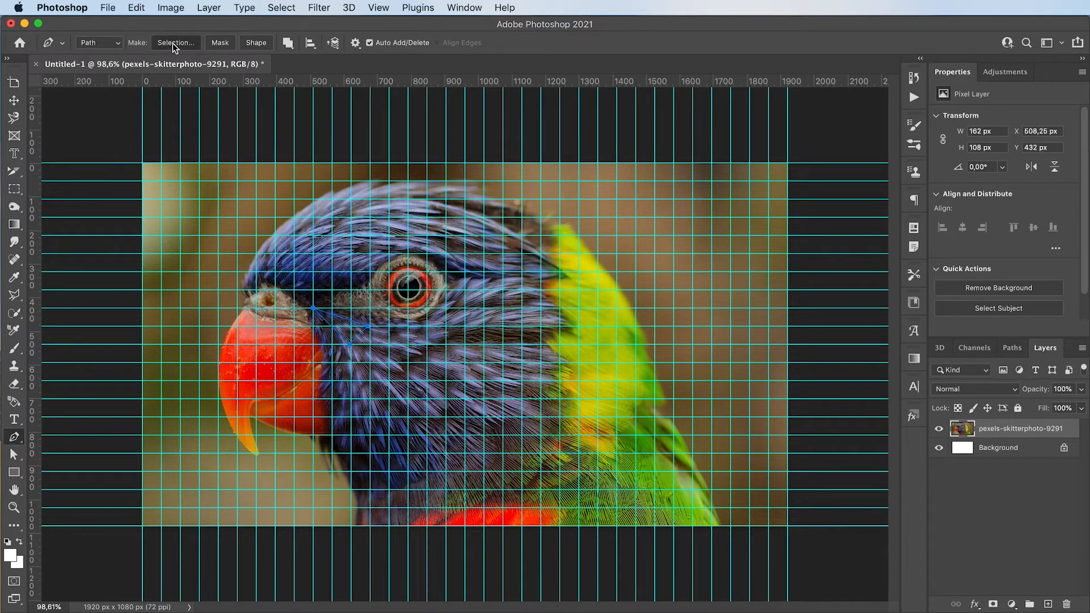
{"action": "left_click", "coordinate": [176, 43]}
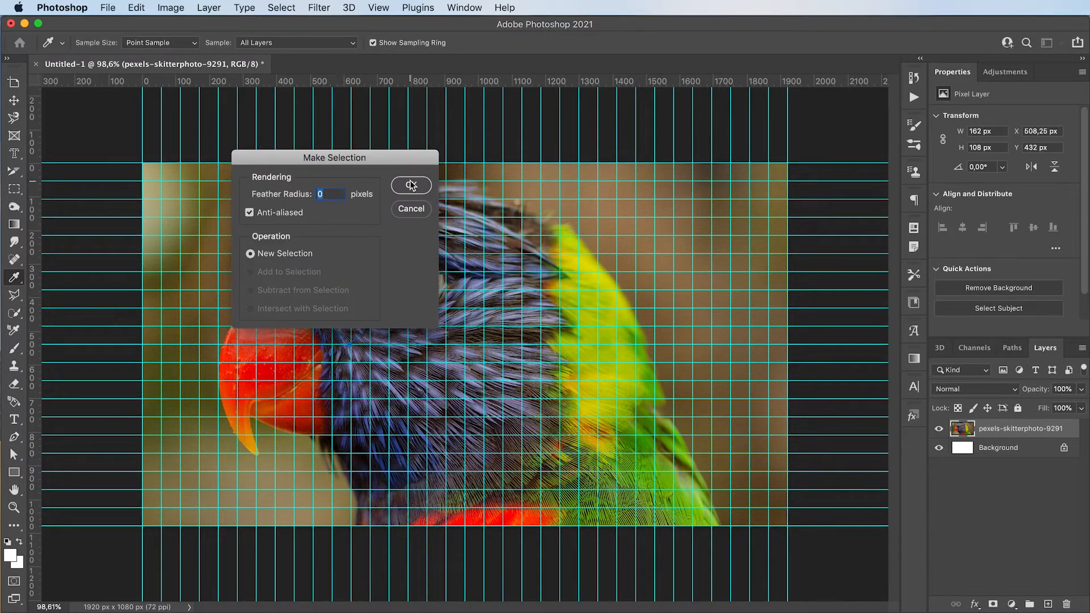
{"action": "left_click", "coordinate": [411, 185]}
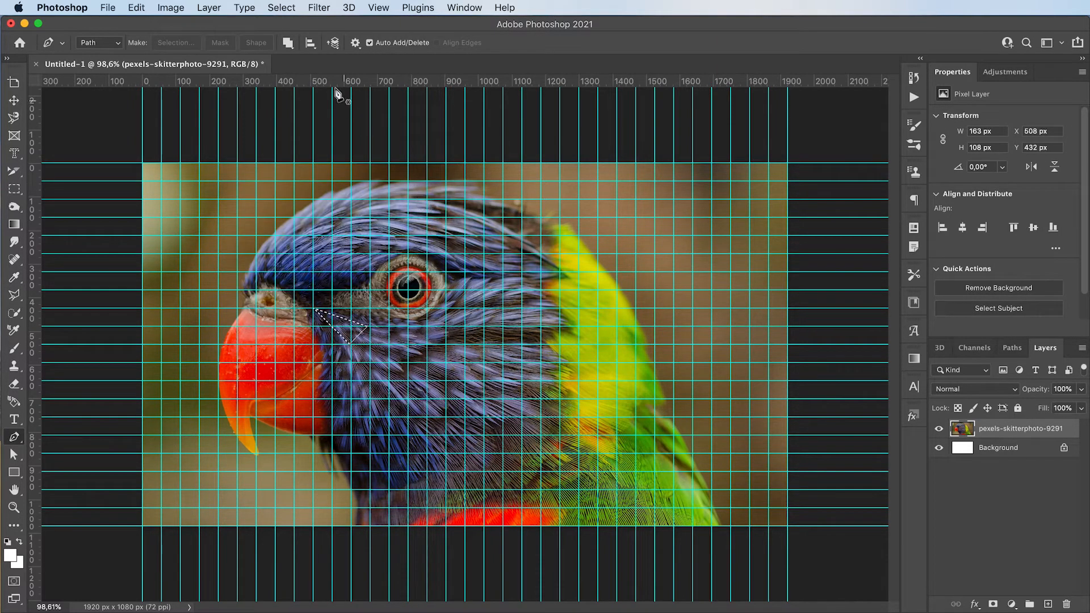
{"action": "left_click", "coordinate": [319, 8]}
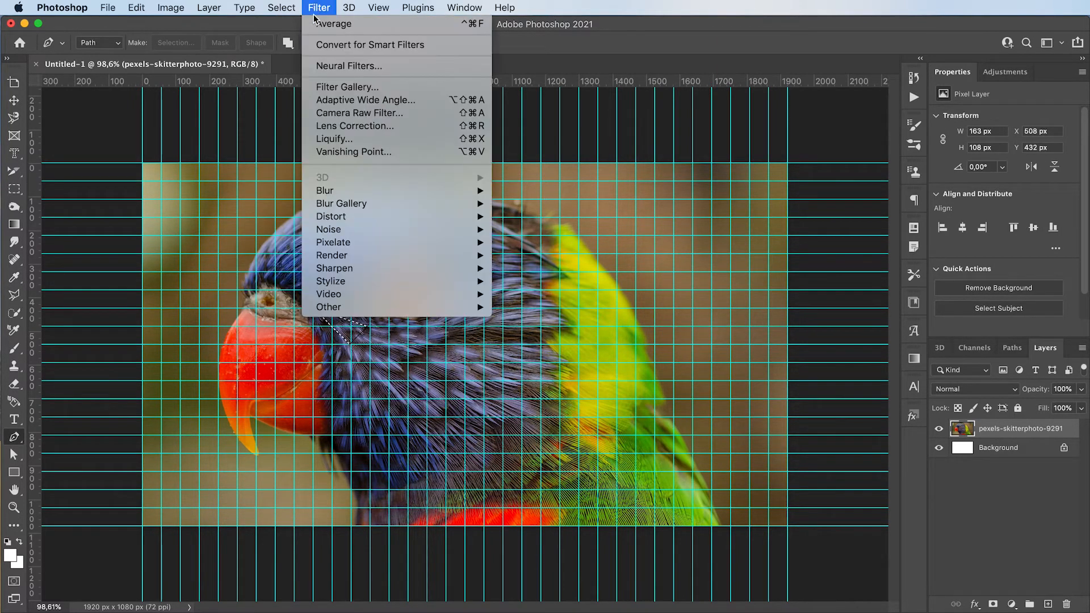
{"action": "mouse_move", "coordinate": [325, 190]}
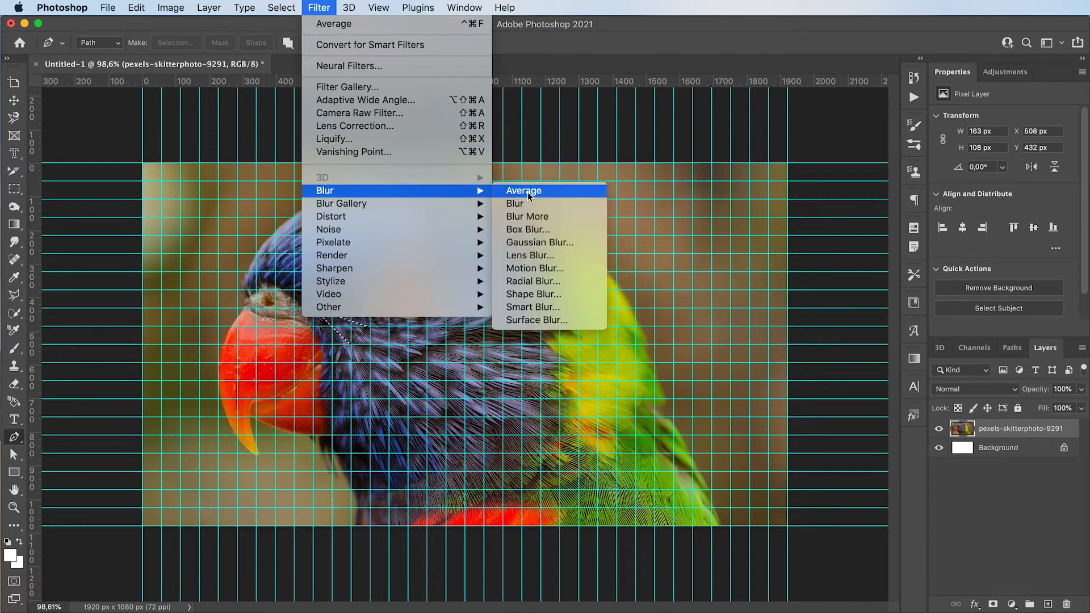
{"action": "mouse_move", "coordinate": [553, 195]}
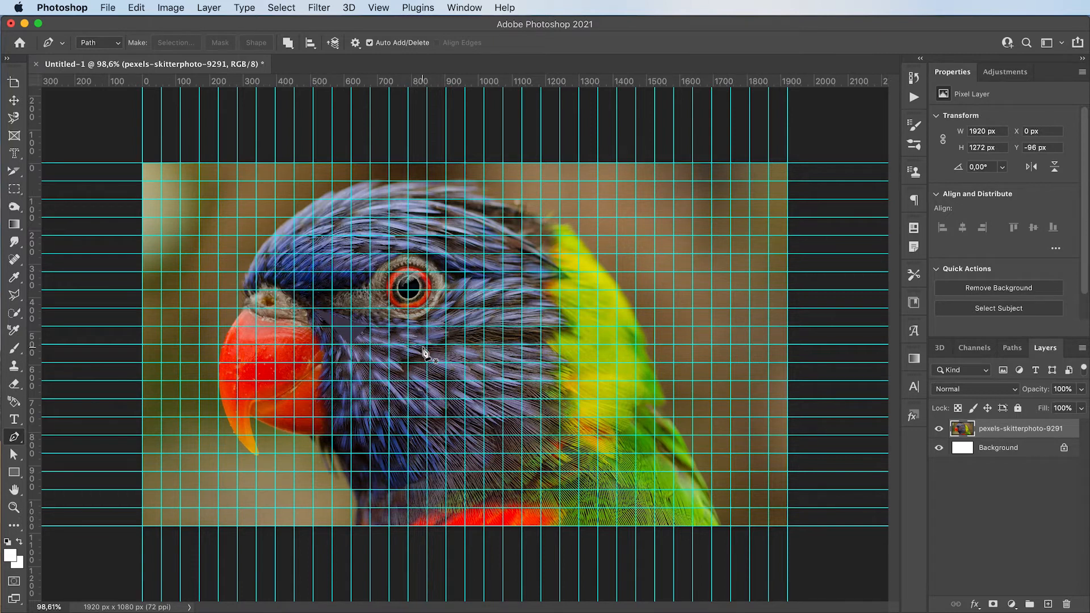
{"action": "mouse_move", "coordinate": [362, 354]}
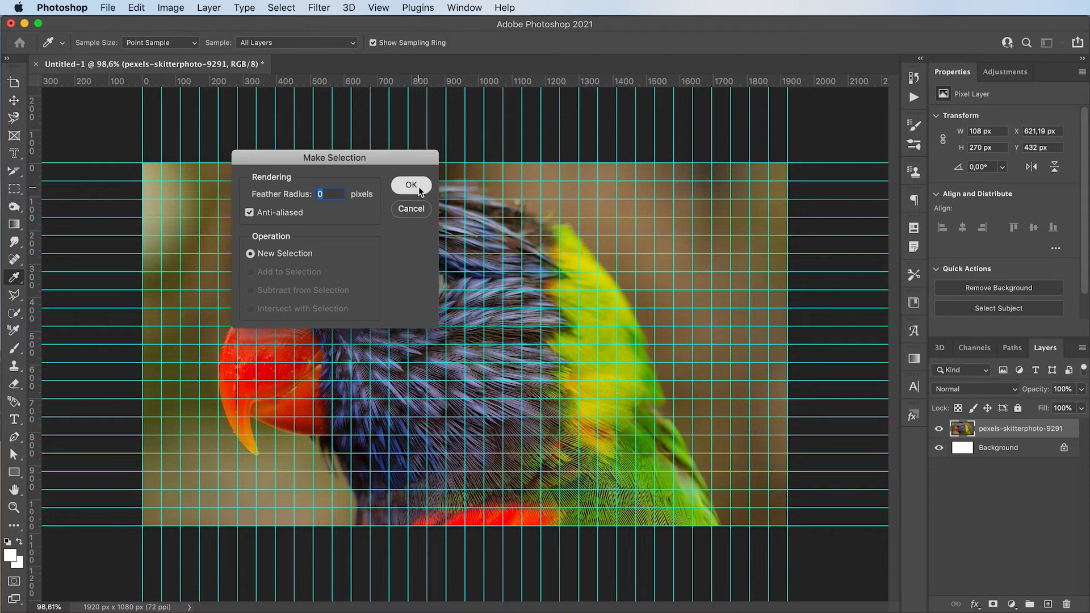
- Turn the taller triangle between eye and beak into a selection for averaging
{"action": "left_click", "coordinate": [411, 185]}
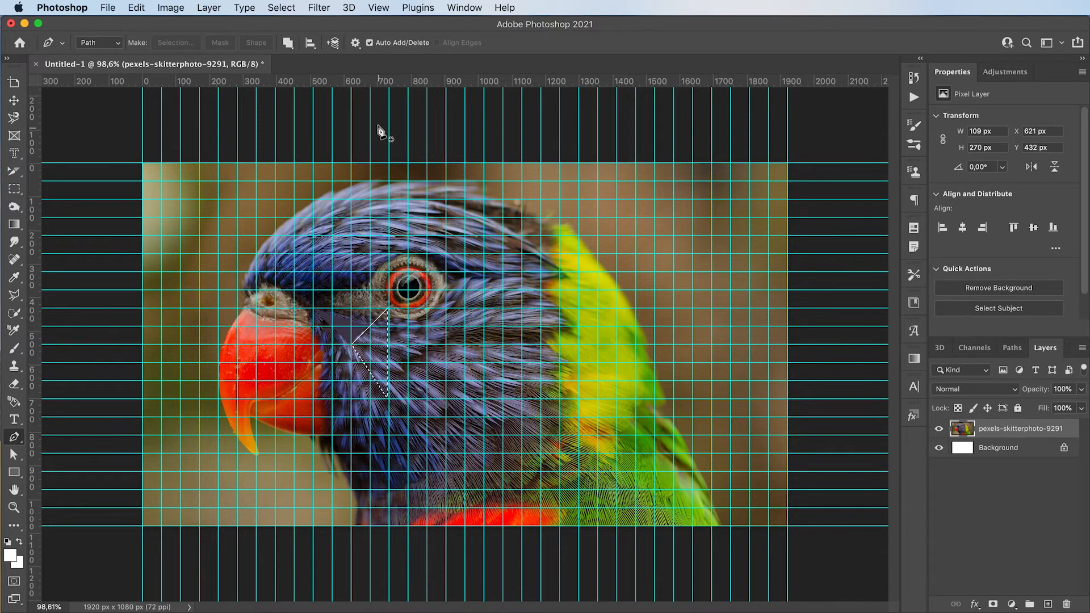
{"action": "left_click", "coordinate": [319, 7]}
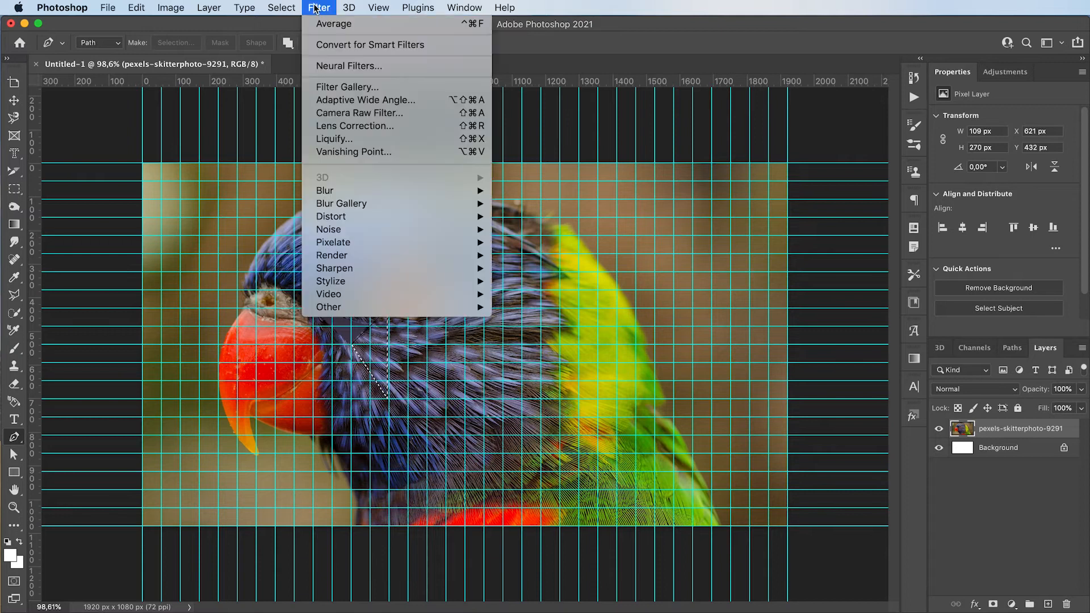
{"action": "mouse_move", "coordinate": [334, 24]}
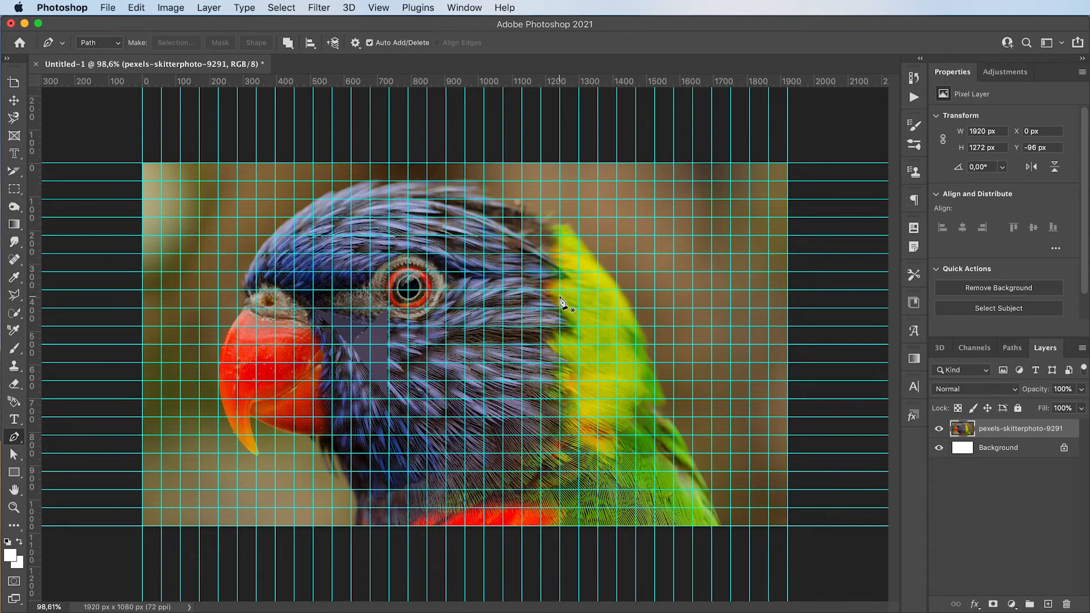
{"action": "mouse_move", "coordinate": [657, 307]}
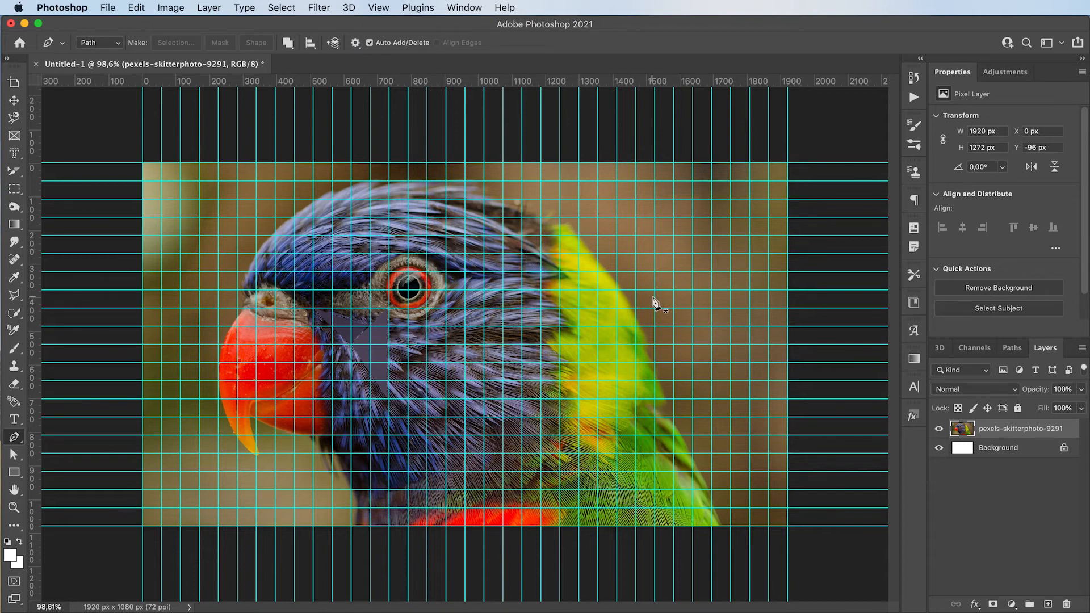